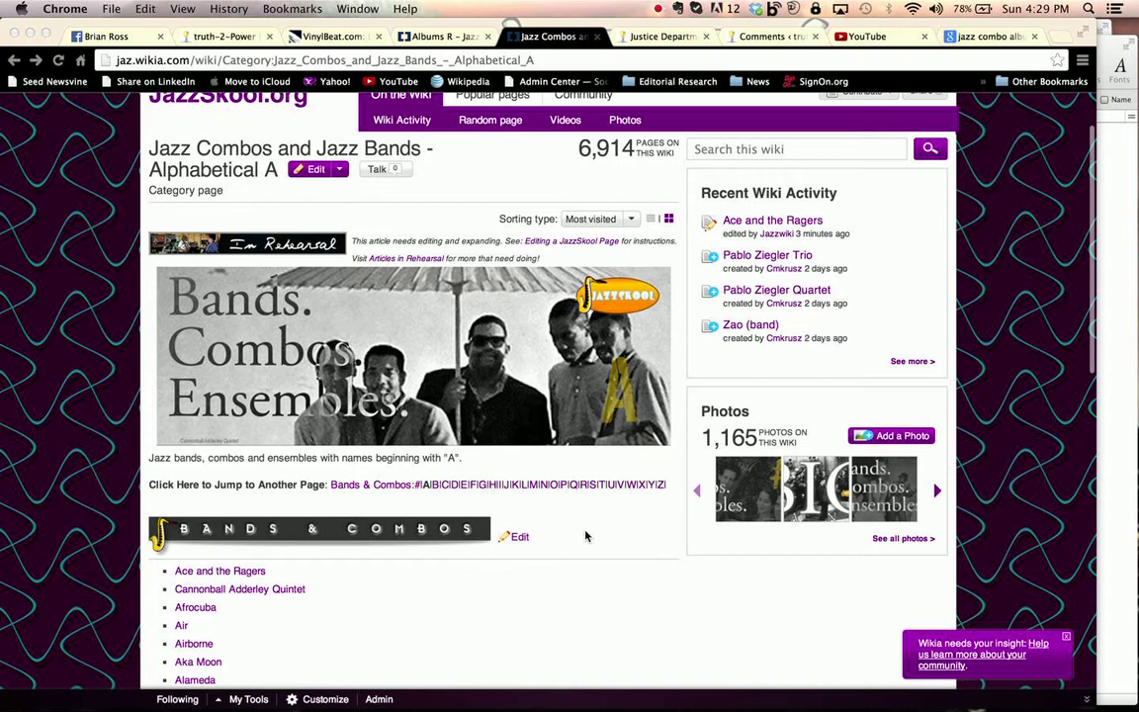
mouse_move(273, 188)
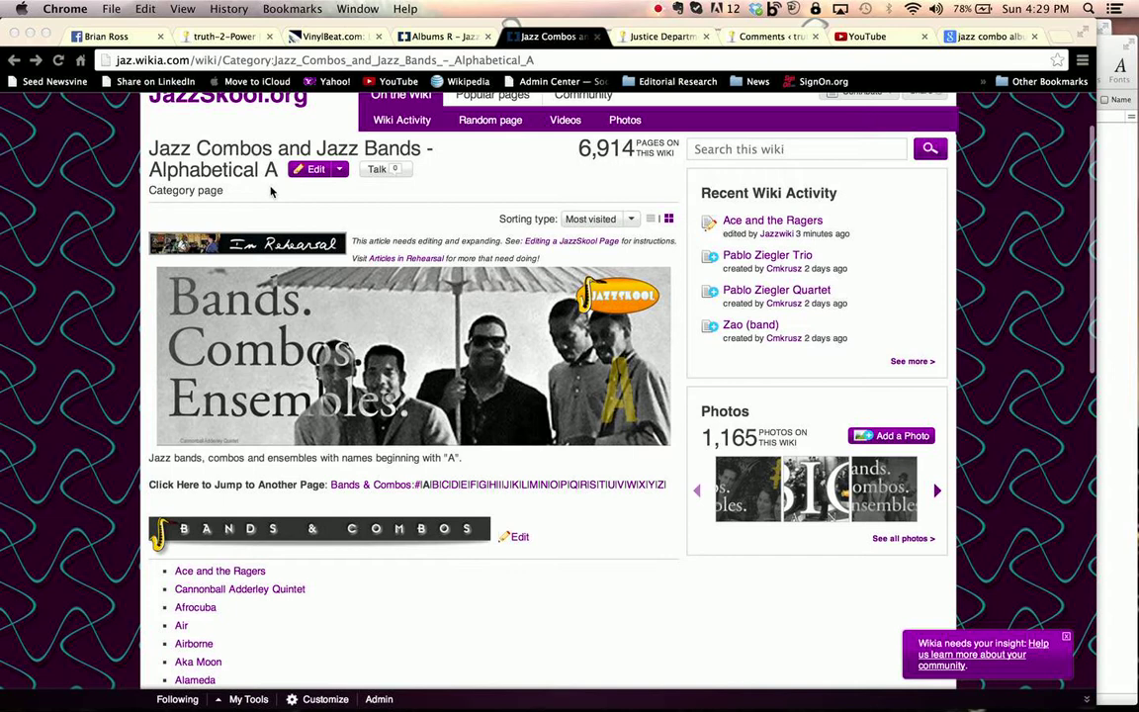
mouse_move(277, 188)
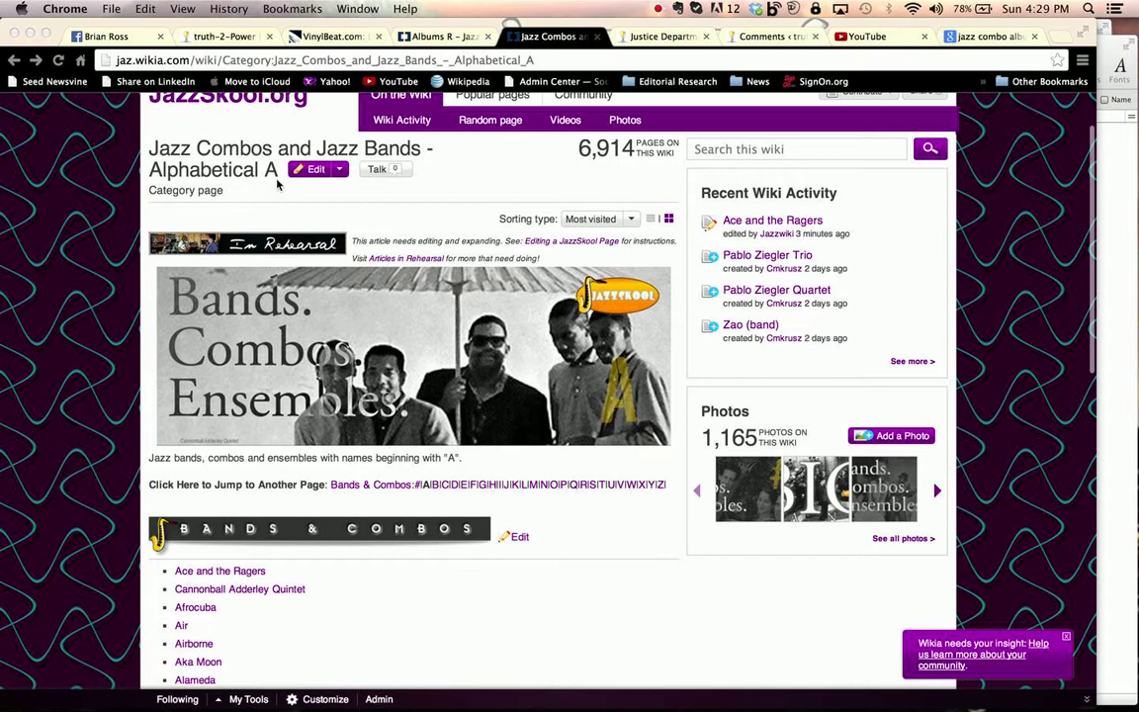
mouse_move(281, 176)
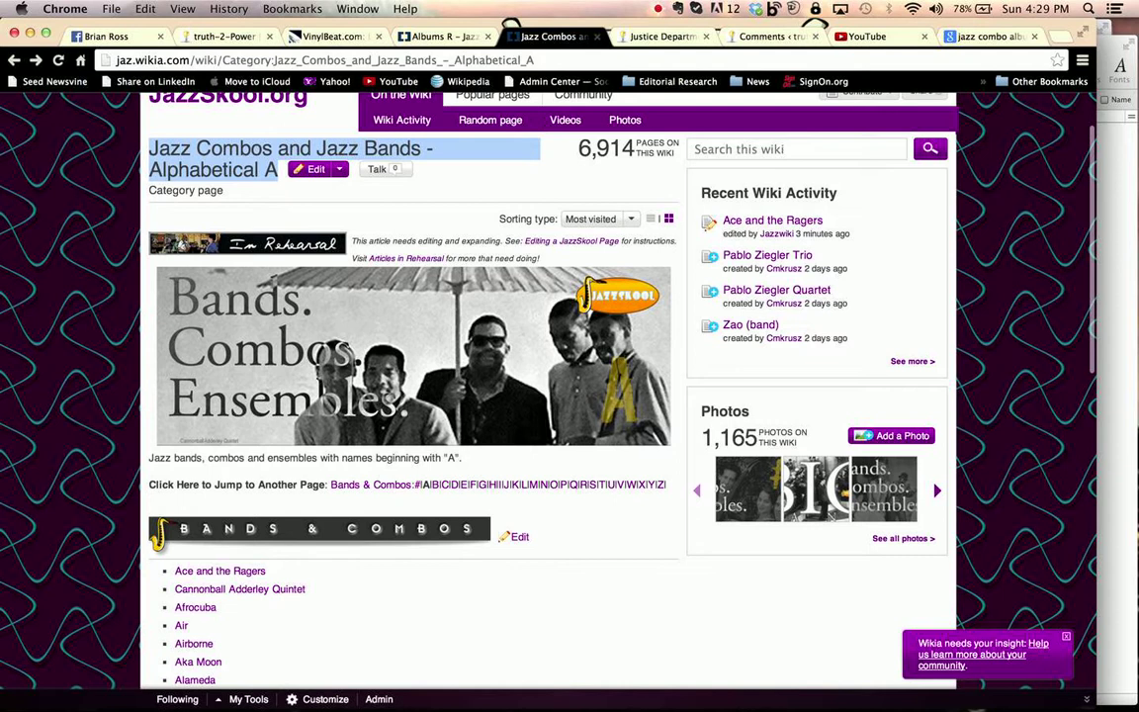
mouse_move(138, 201)
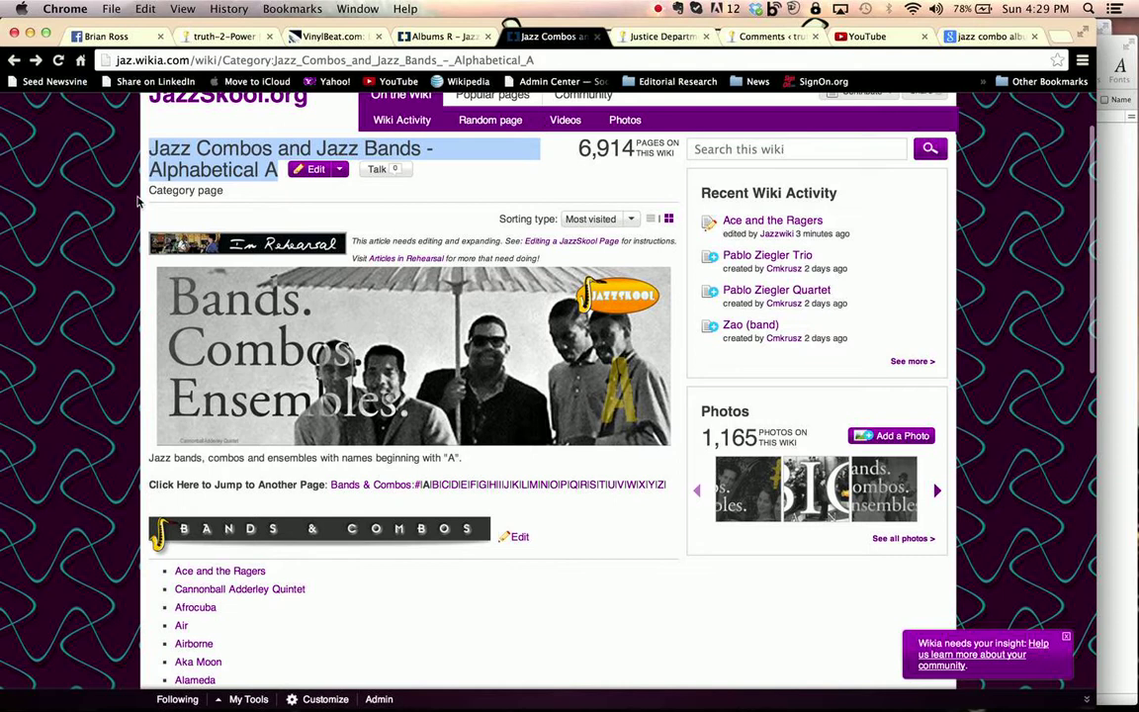
Step: Open the Cannonball Adderley Quintet article from the category's band list
scroll("down", 3)
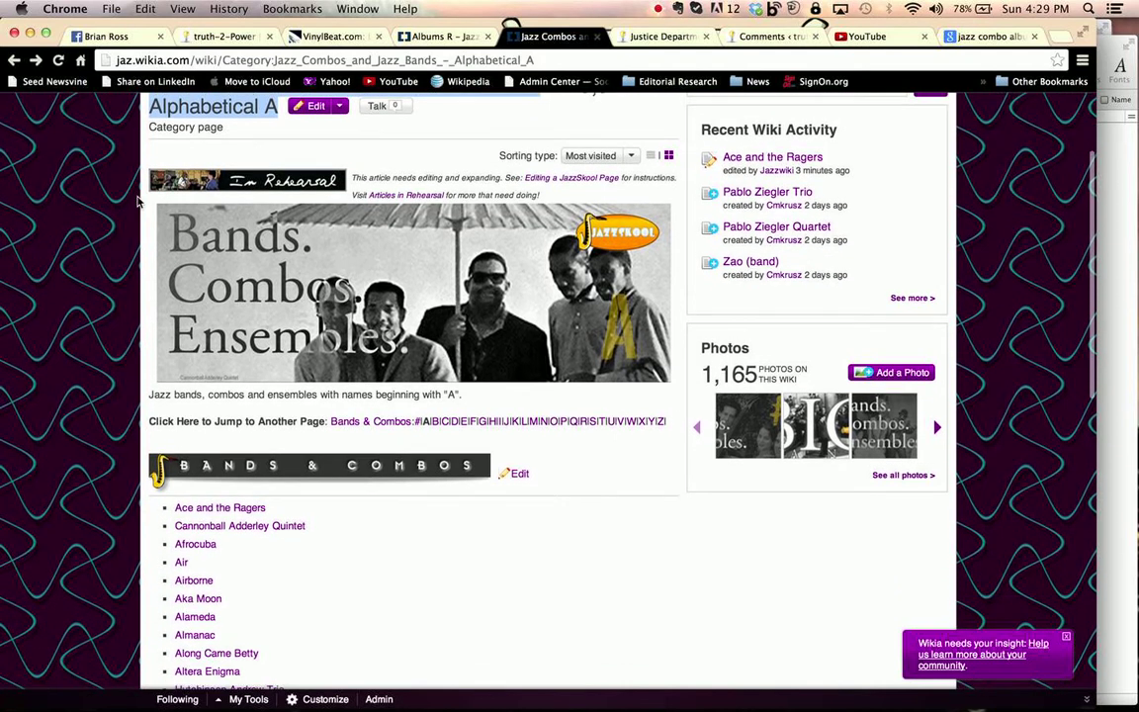
scroll("down", 3)
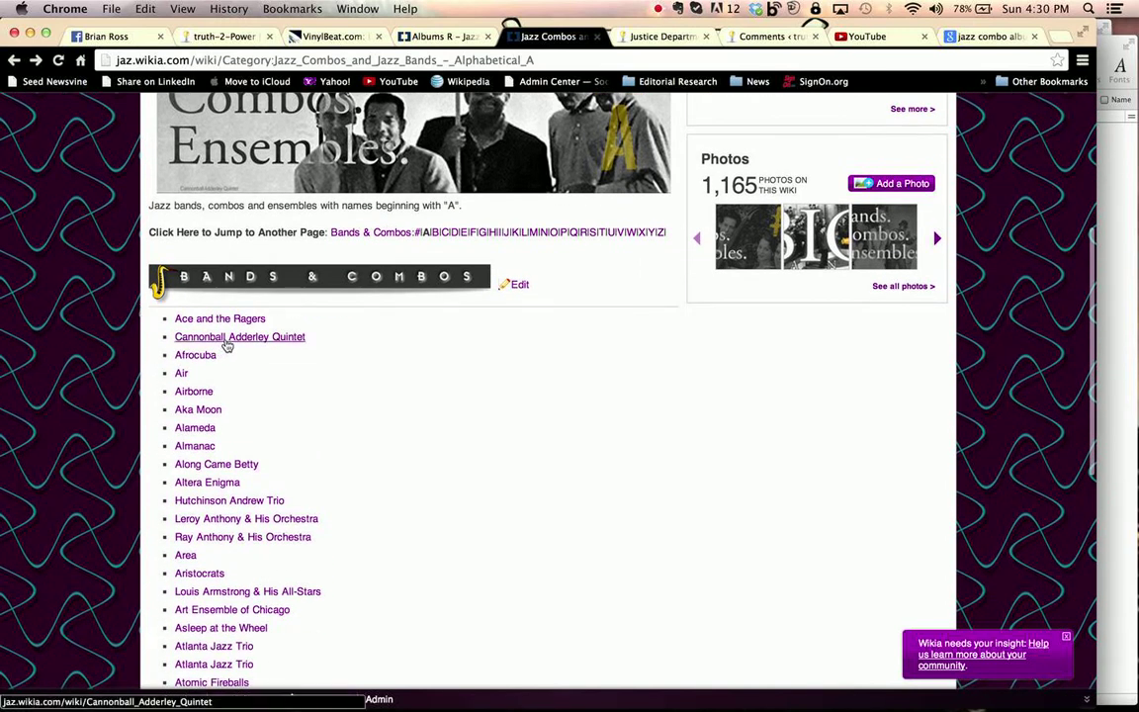
mouse_move(240, 336)
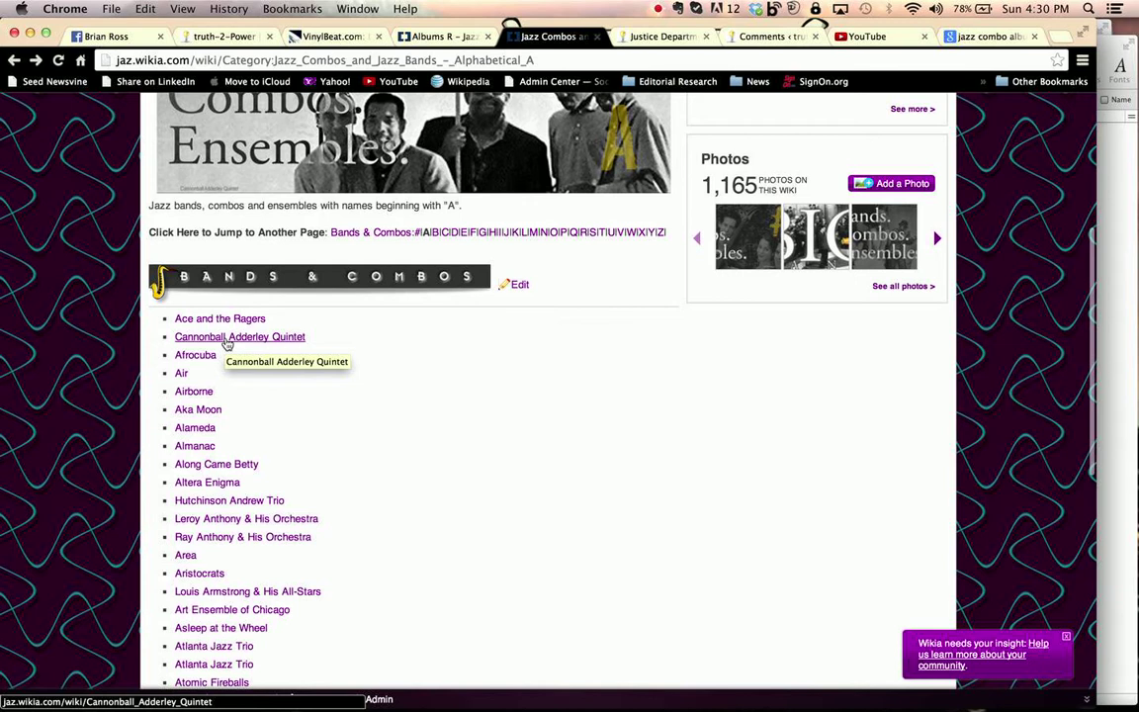
left_click(240, 336)
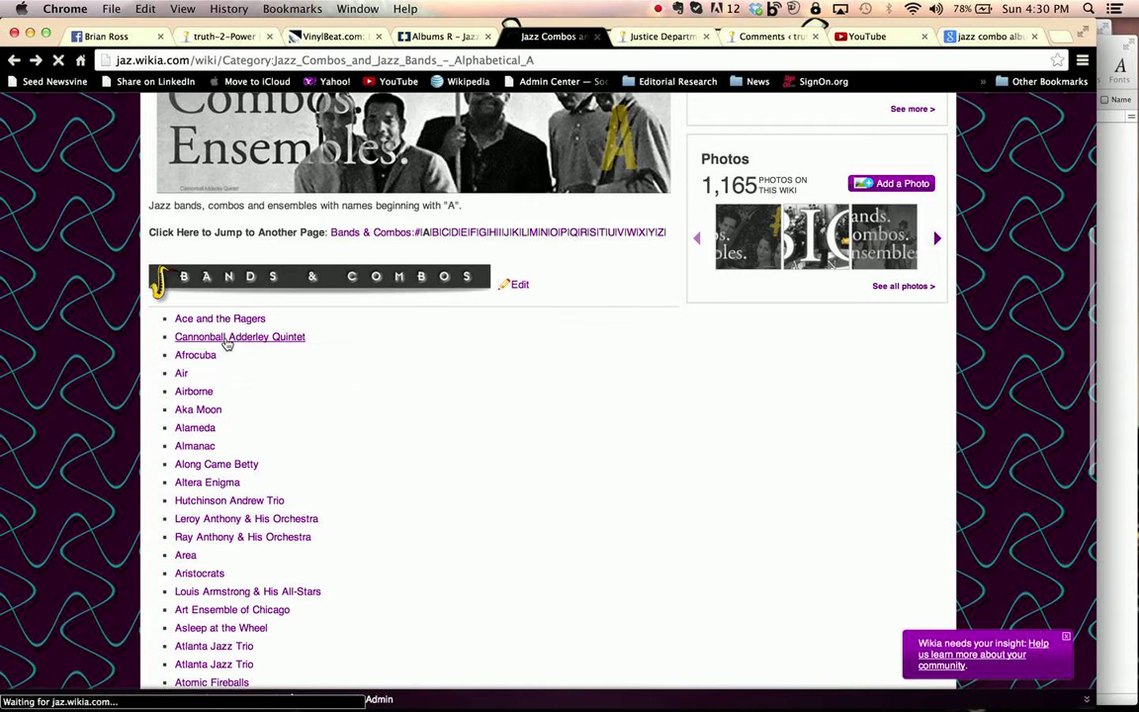
left_click(239, 336)
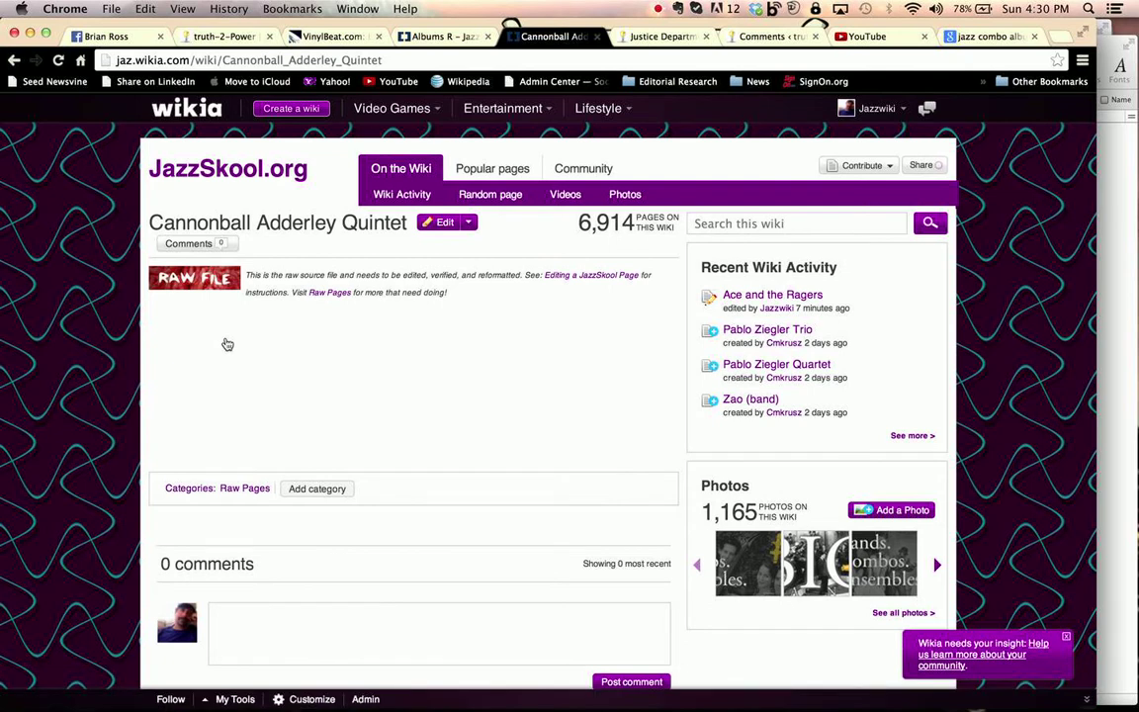
scroll("down", 3)
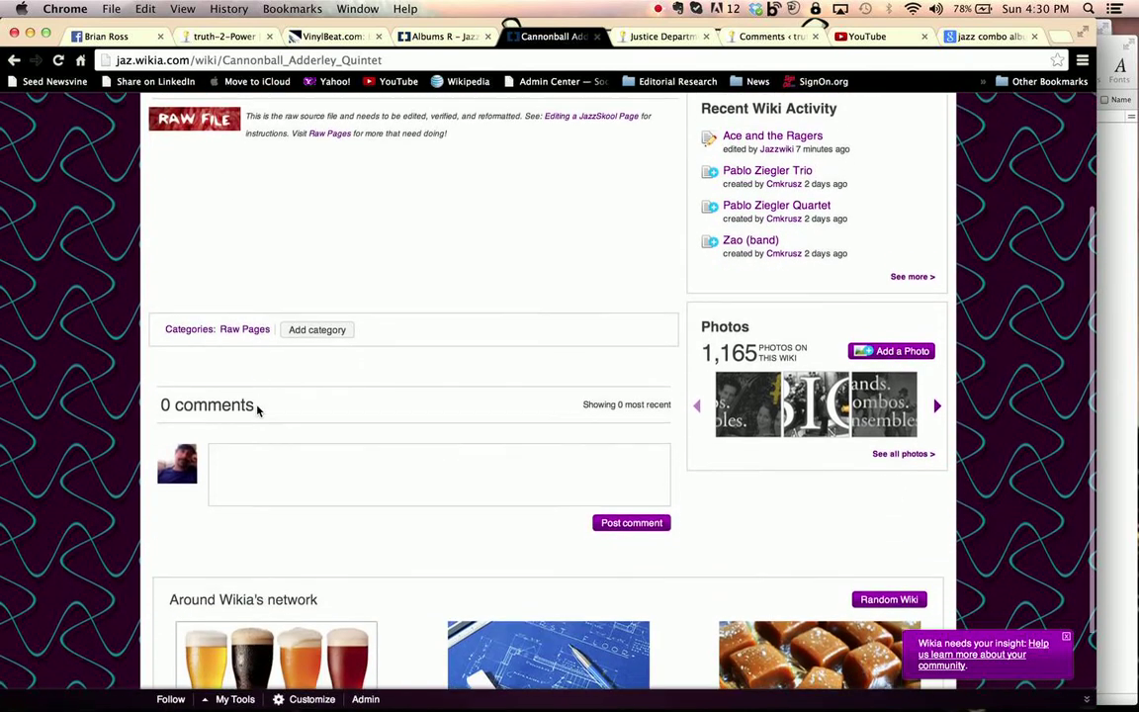
Step: Add 'Combos and Jazz Bands – Alphabetical A' as a pending category in the Categories bar
scroll("down", 3)
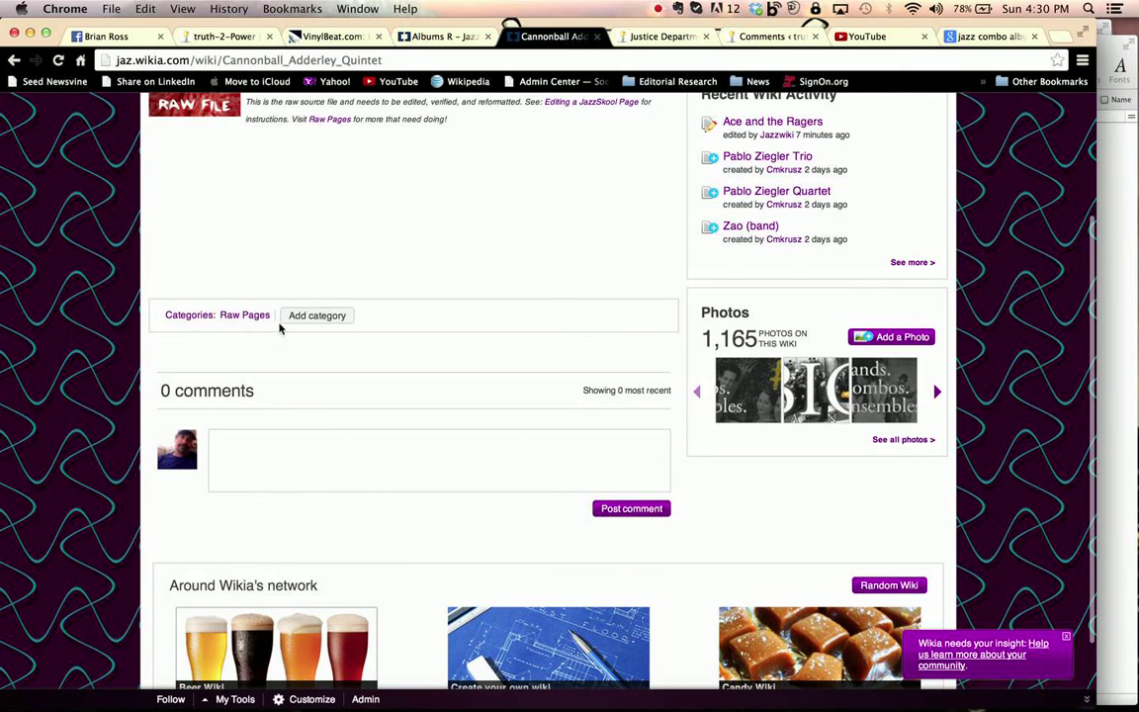
mouse_move(190, 314)
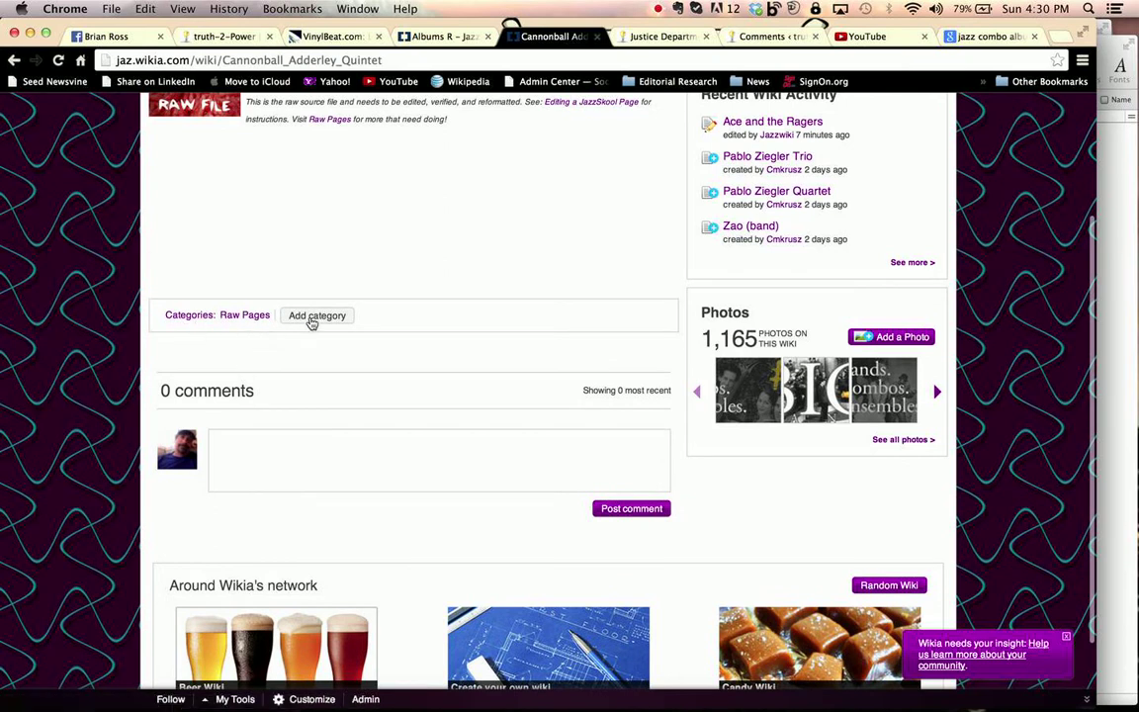
left_click(317, 316)
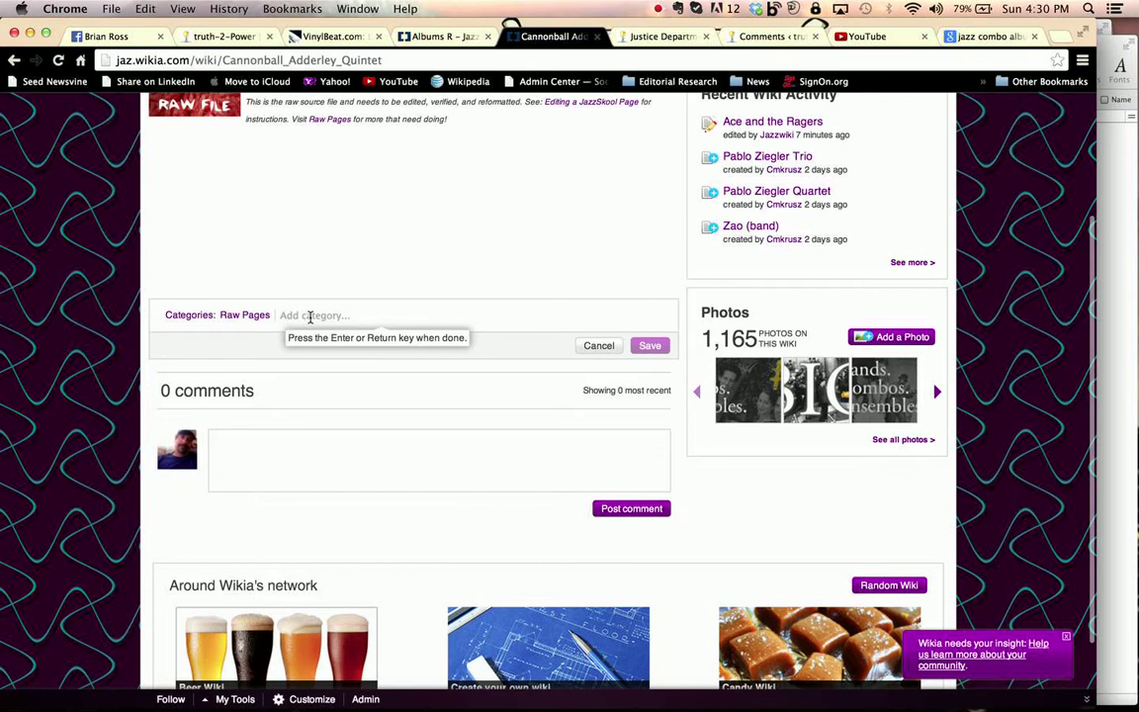
type("Combos and Jazz Bands – Alphabetical A")
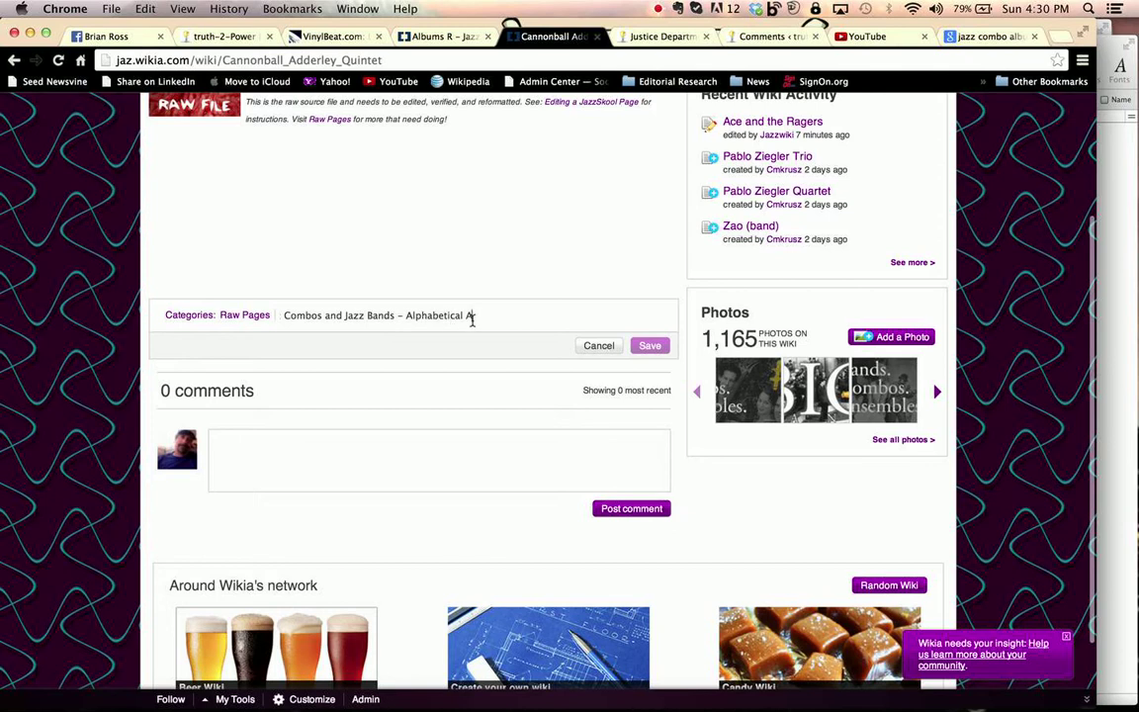
mouse_move(474, 324)
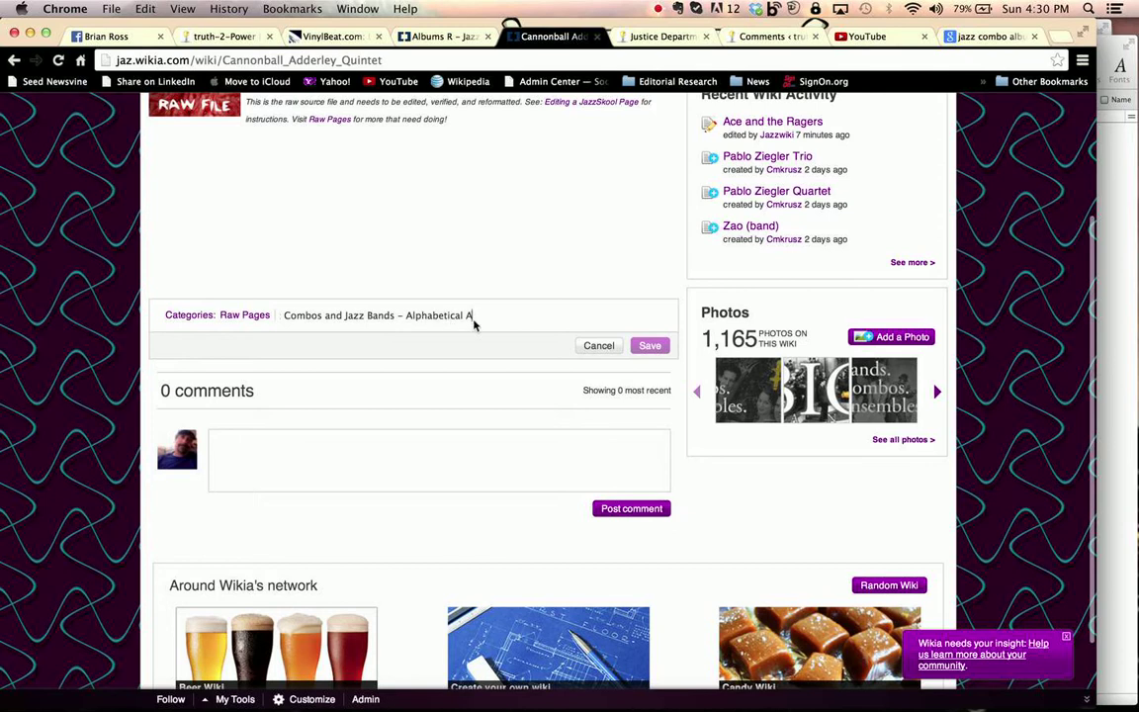
mouse_move(478, 324)
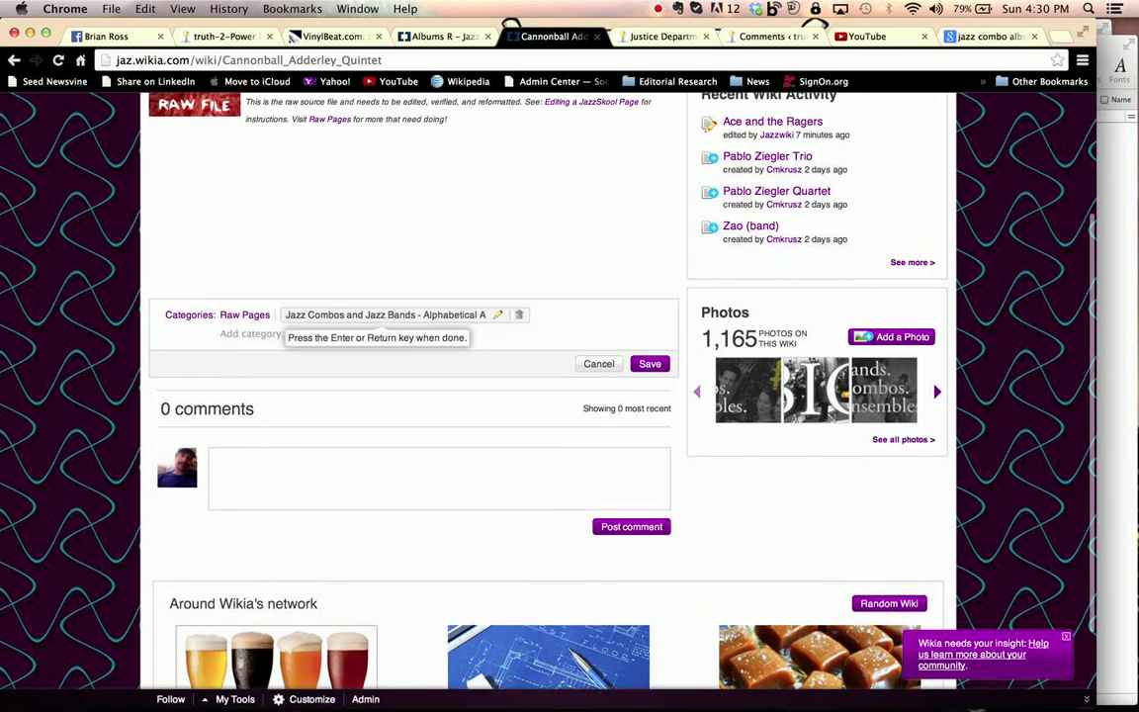
Step: Save the new 'Jazz Combos and Jazz Bands - Alphabetical A' category on the page
left_click(249, 332)
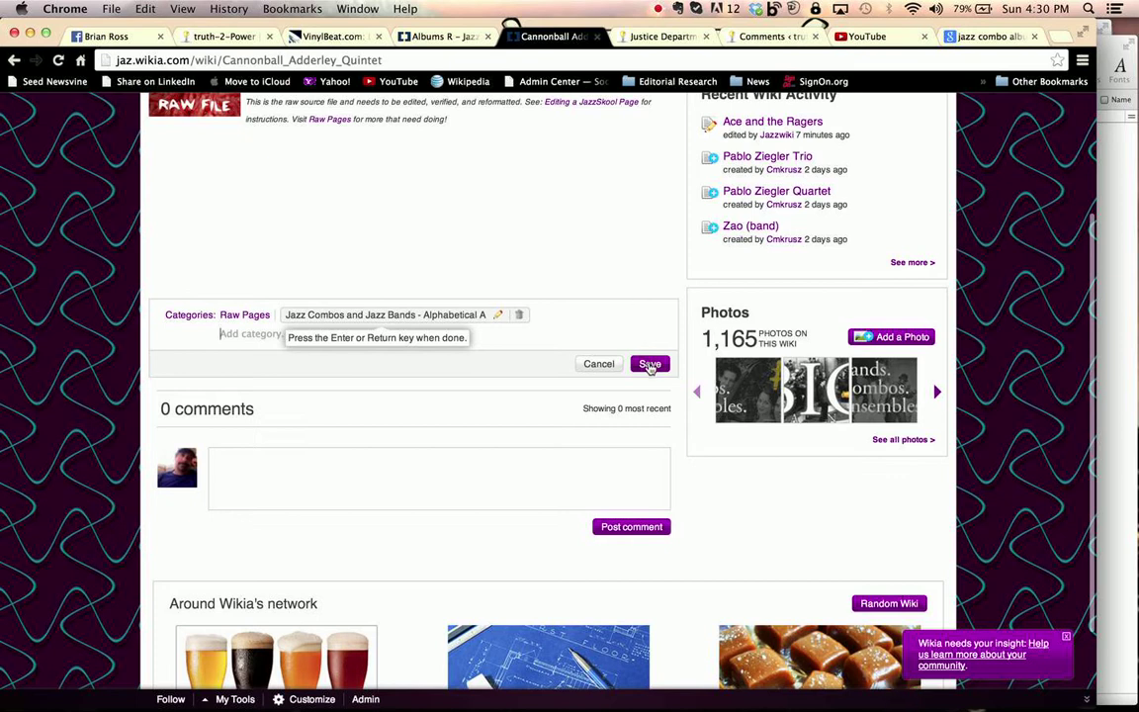
left_click(649, 364)
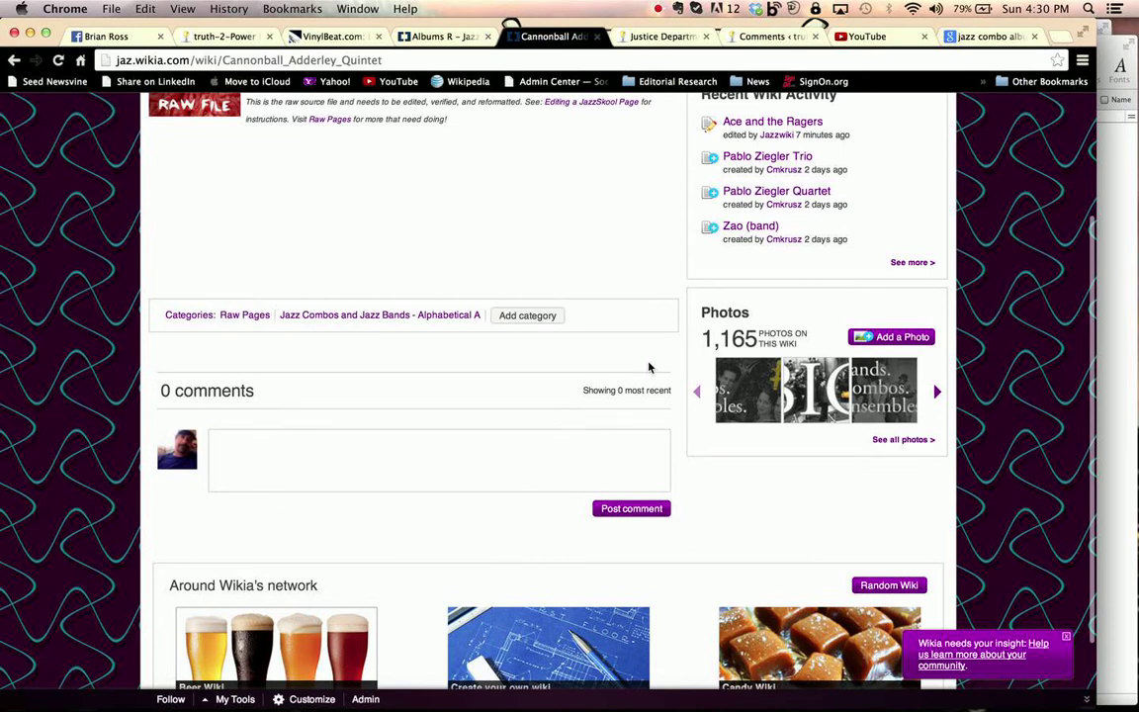
mouse_move(306, 330)
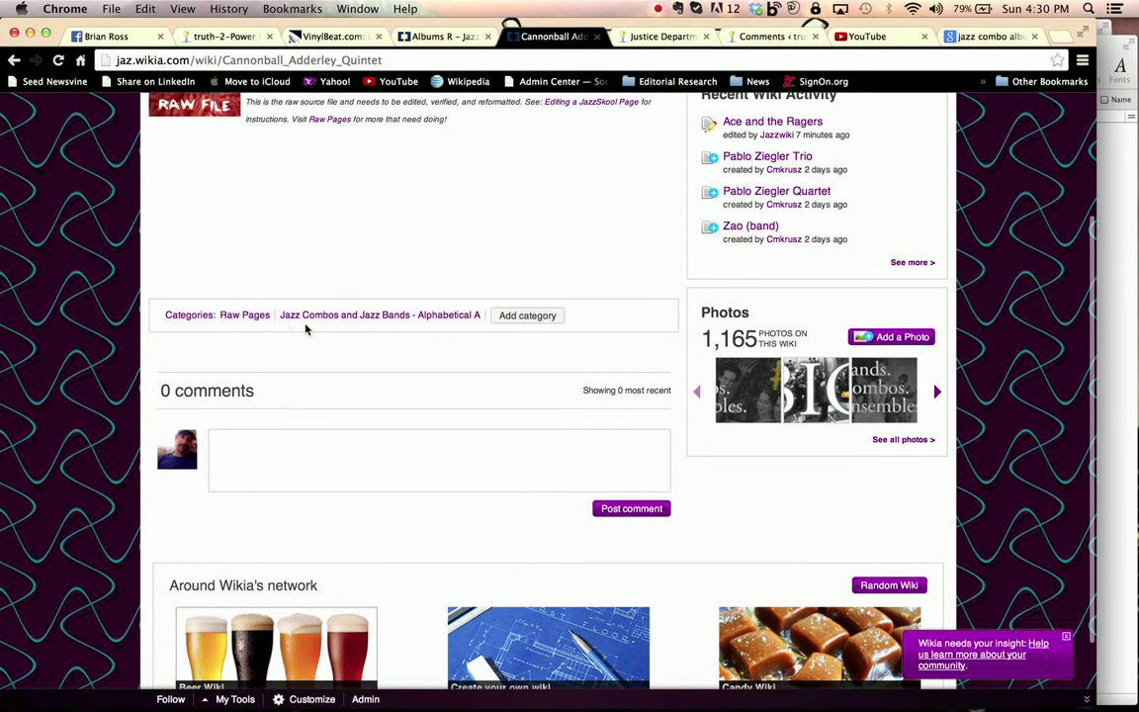
mouse_move(419, 332)
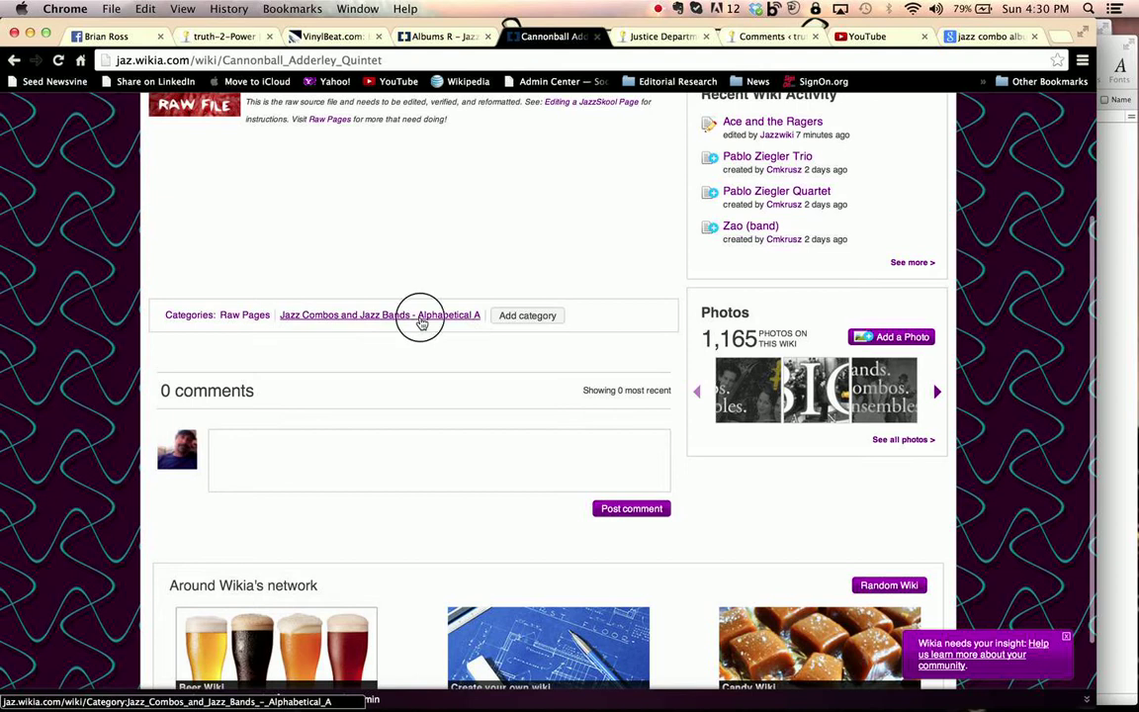
Step: View the 'Alphabetical A' category page showing Cannonball Adderley Quintet among its pages
left_click(380, 315)
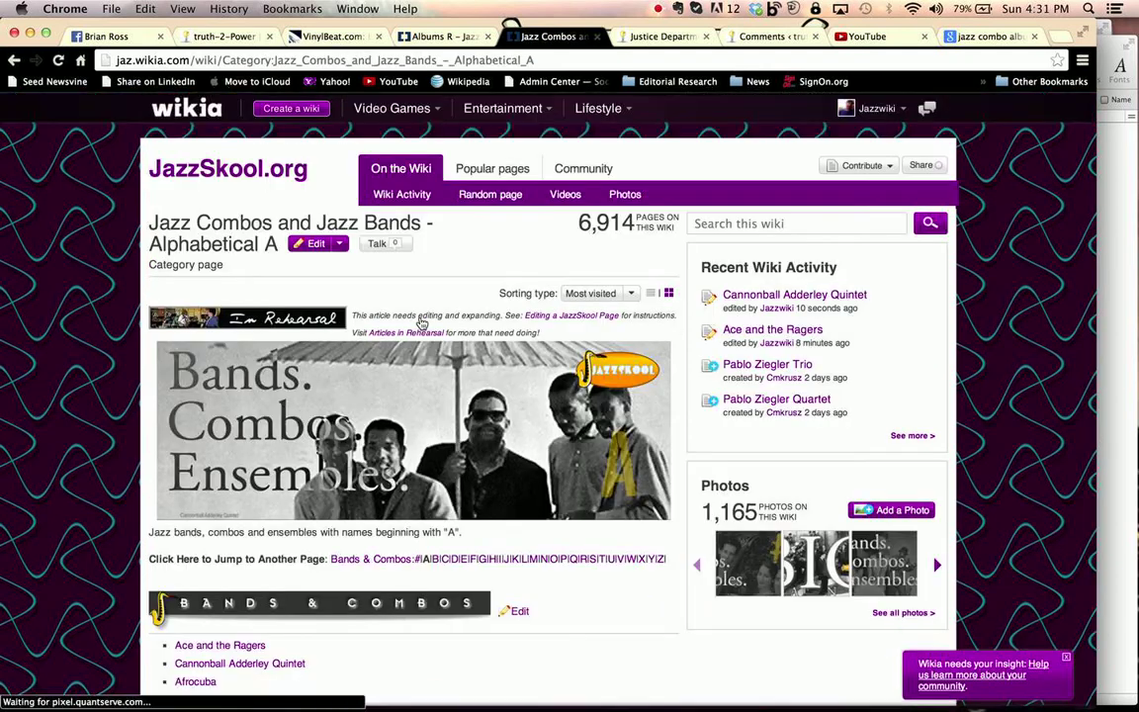
scroll("down", 3)
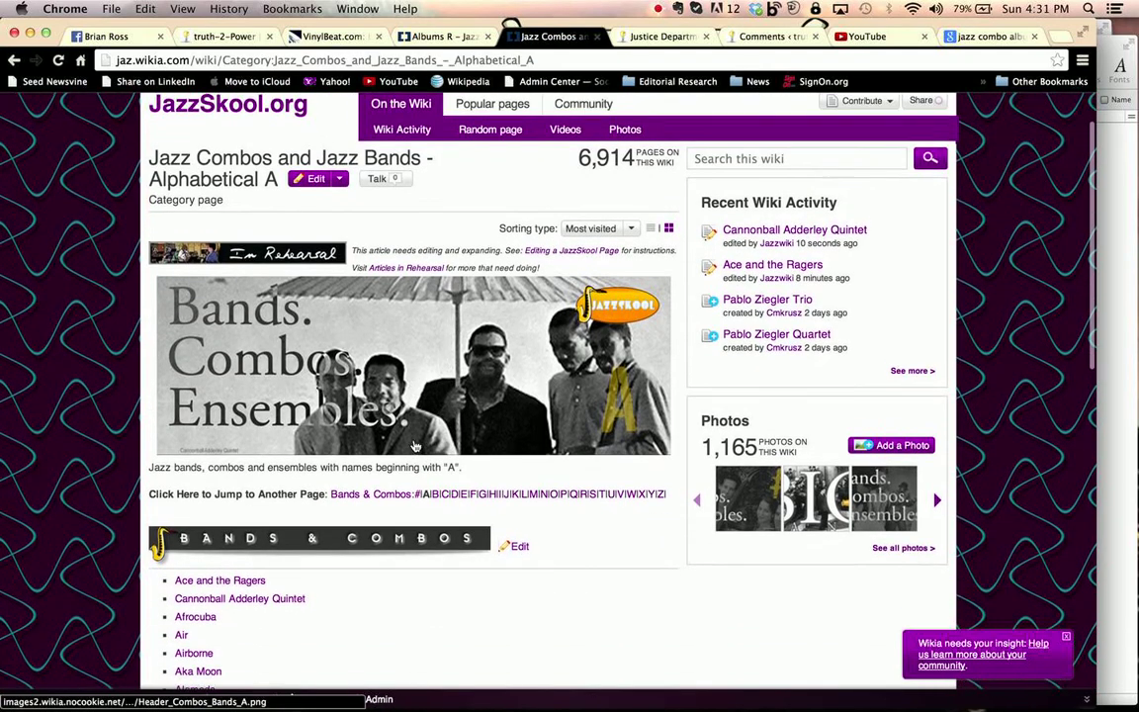
scroll("down", 3)
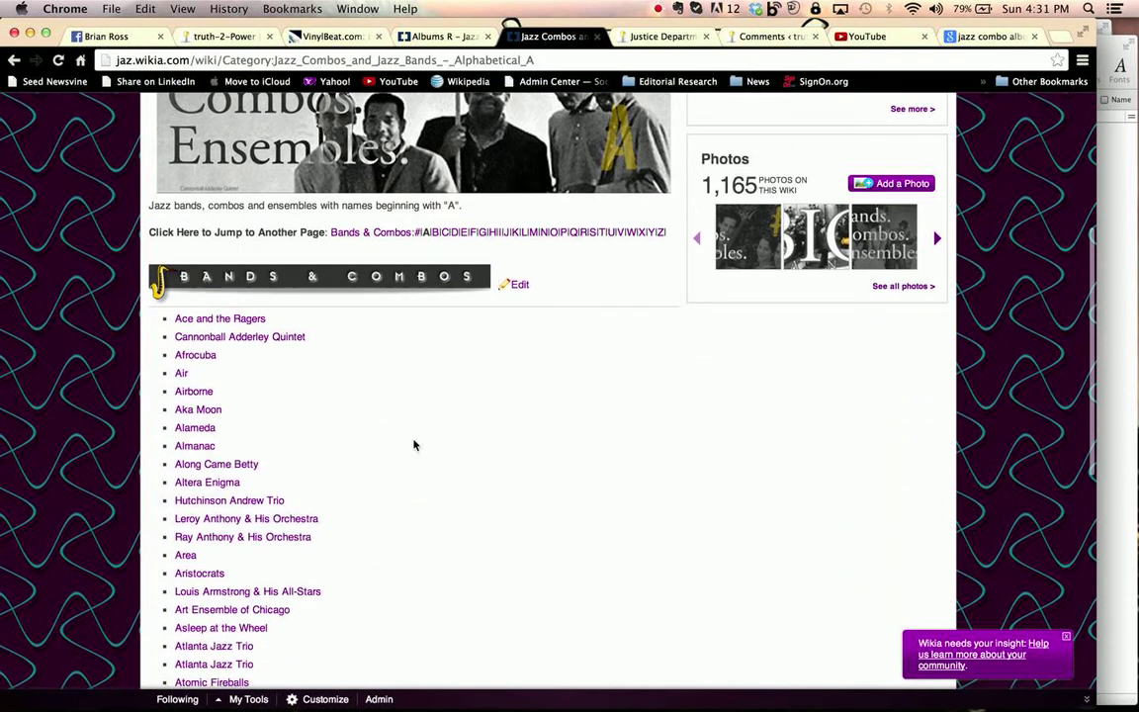
scroll("down", 3)
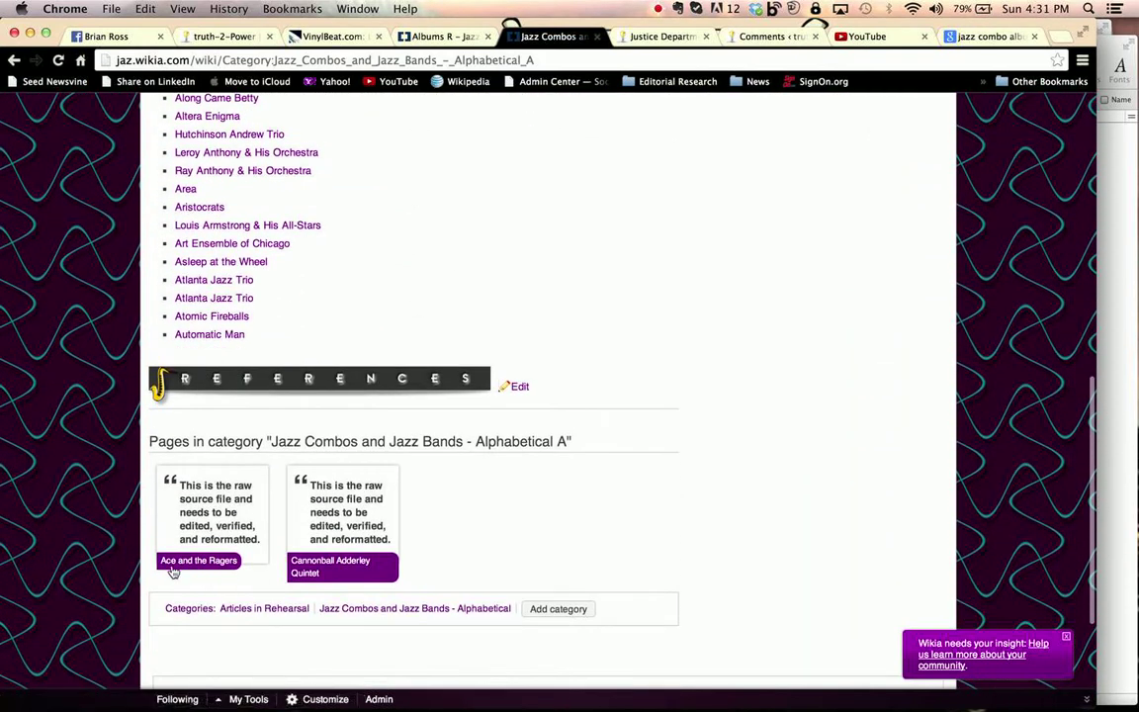
mouse_move(336, 579)
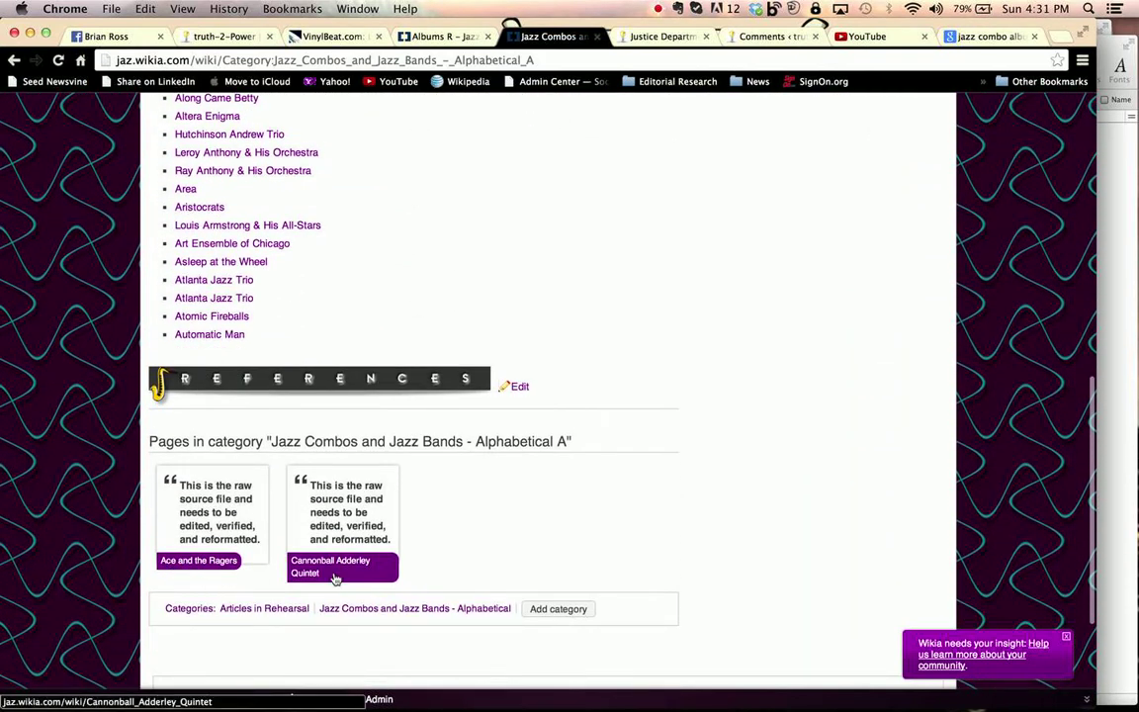
mouse_move(334, 574)
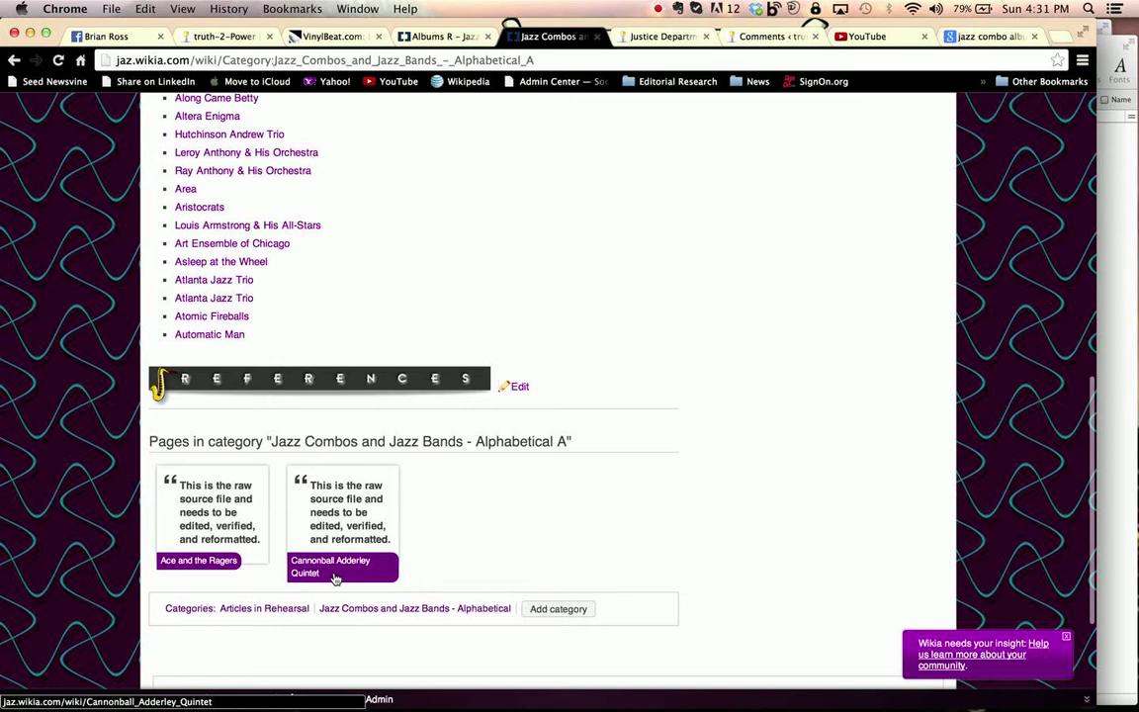
left_click(657, 8)
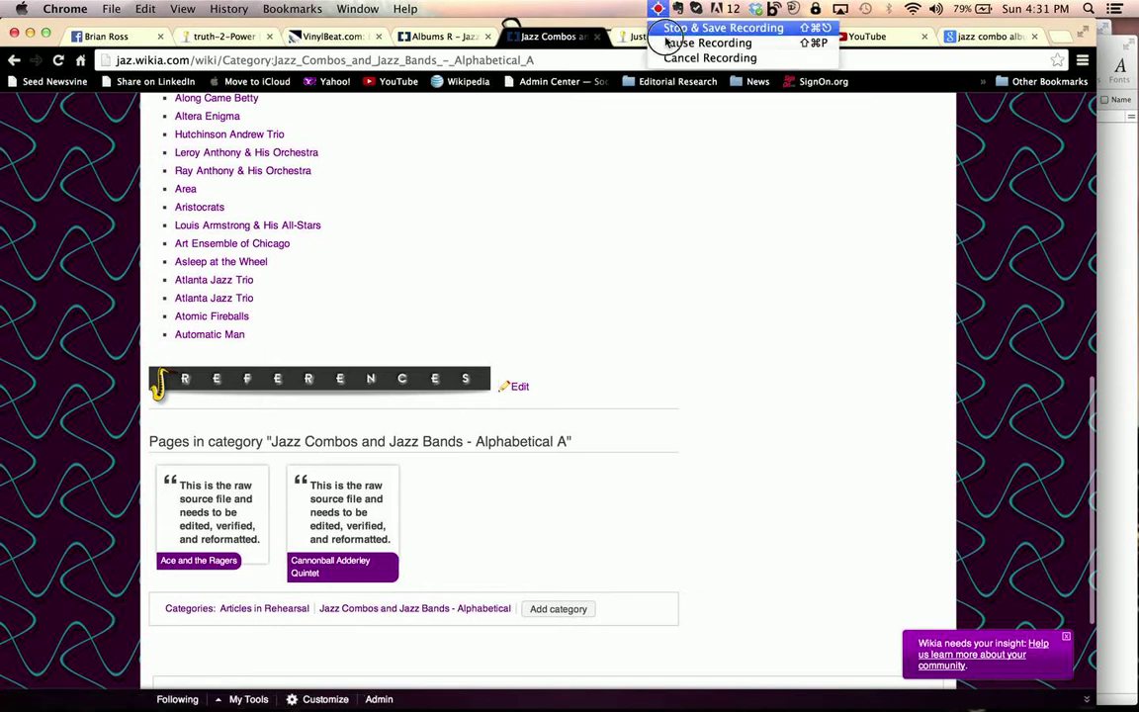